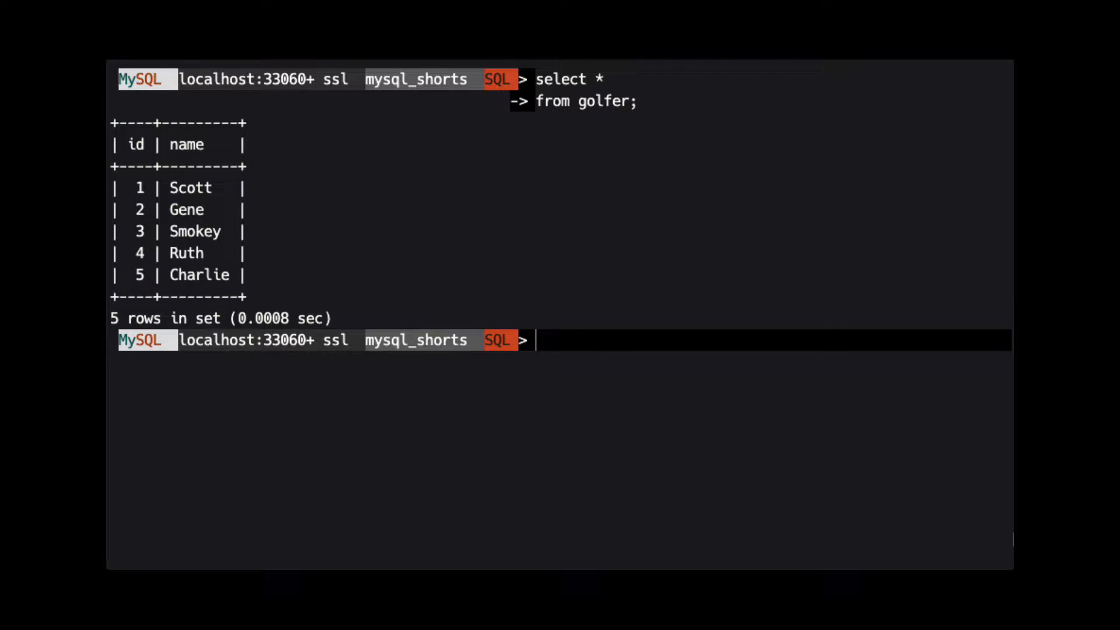
pyautogui.write('select')
pyautogui.write('g.na')
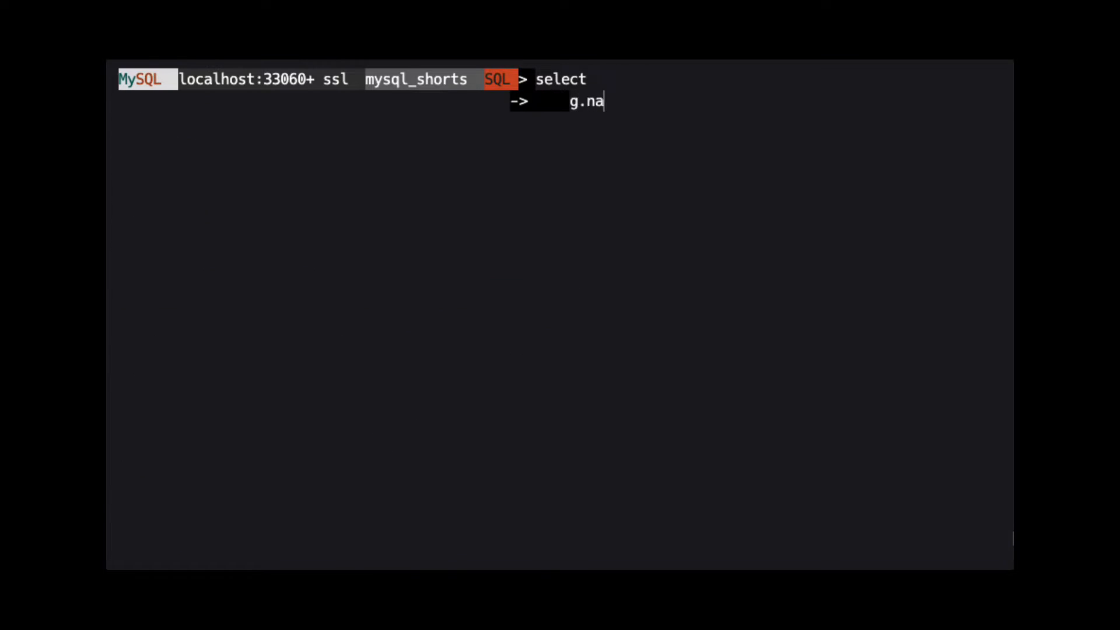
pyautogui.write('me as played,')
pyautogui.write('or')
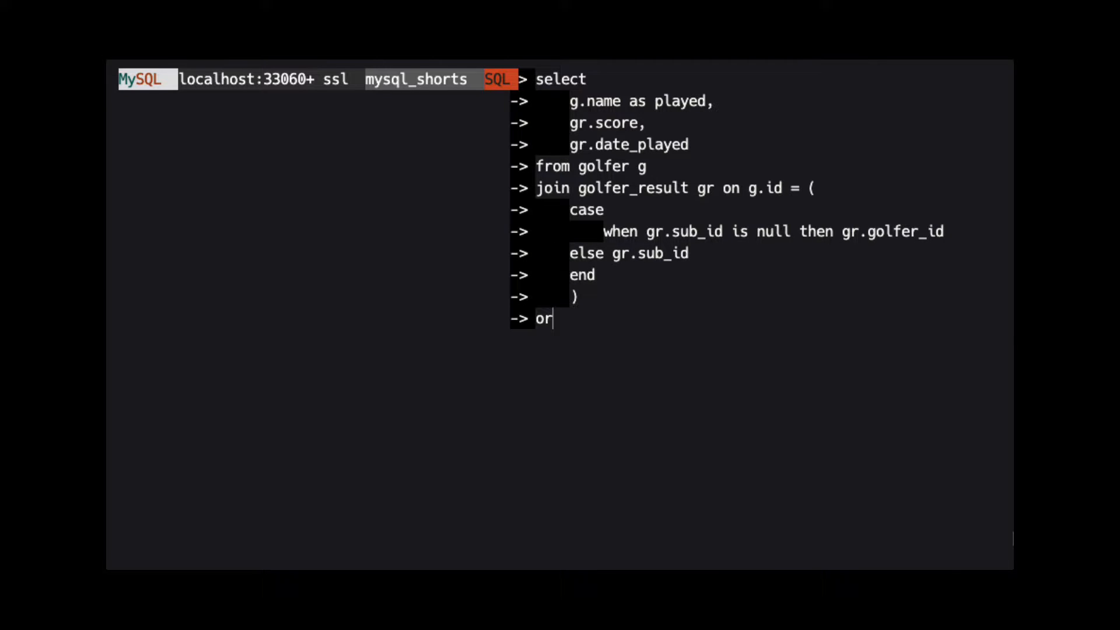
pyautogui.write('der by score;')
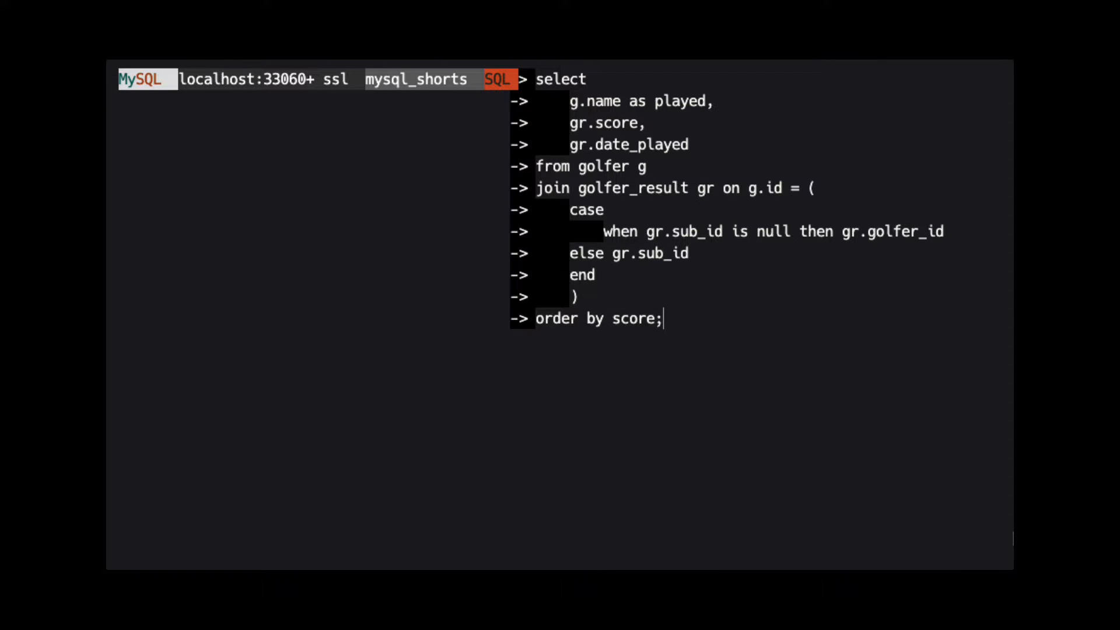